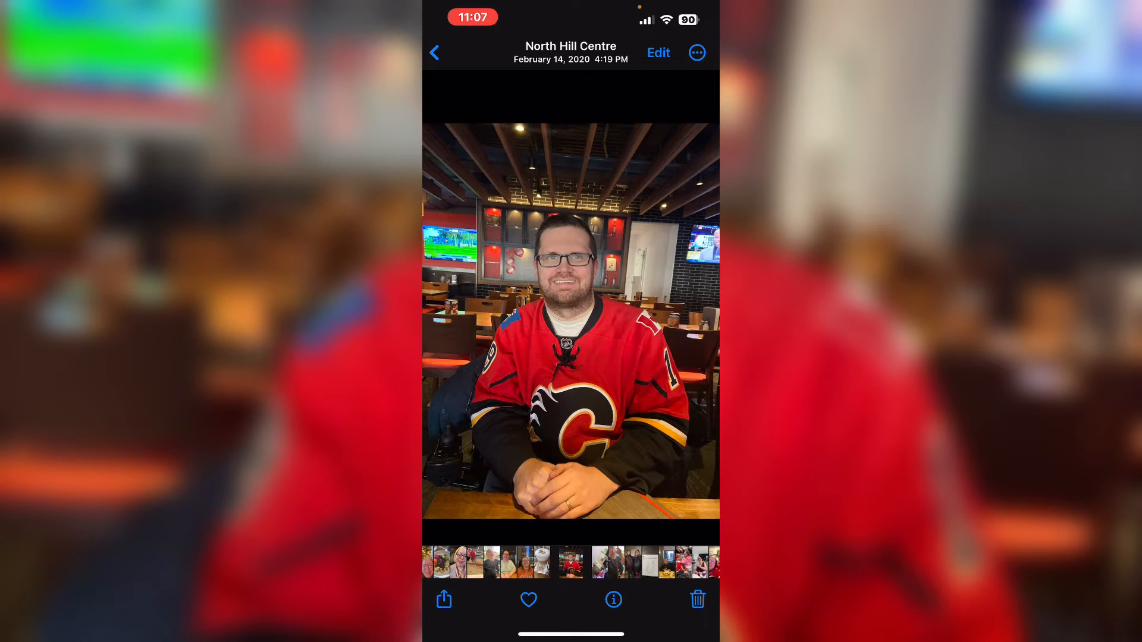
Run Remove Image Background from the photo's Share sheet and dismiss the cut-out preview
{"action": "left_click", "coordinate": [444, 599]}
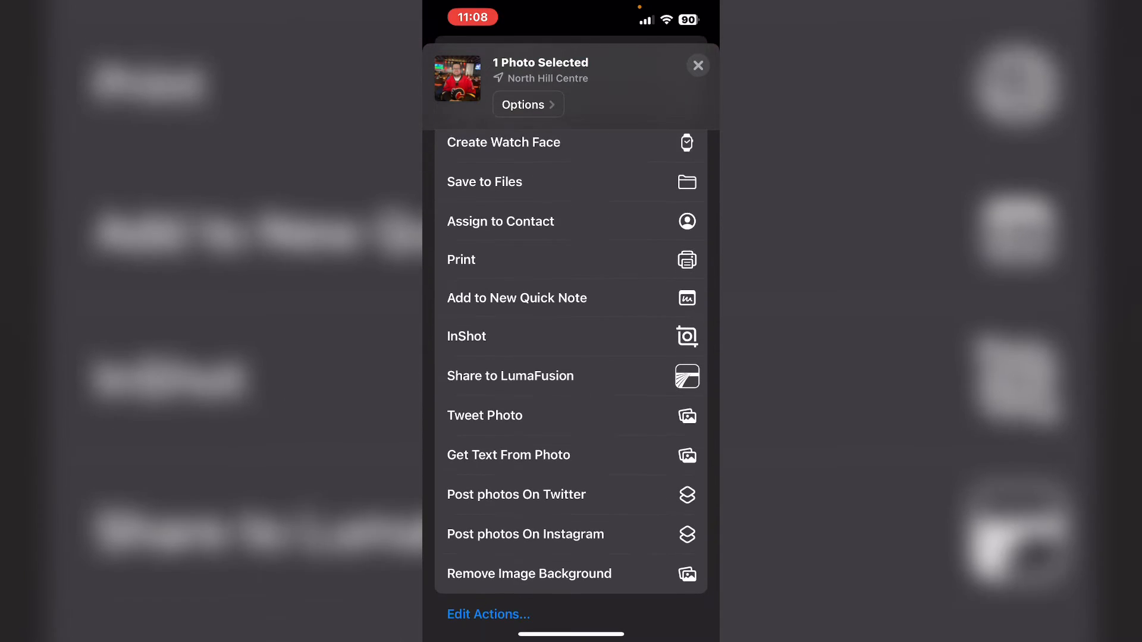
{"action": "scroll", "scroll_direction": "up", "scroll_amount": 3}
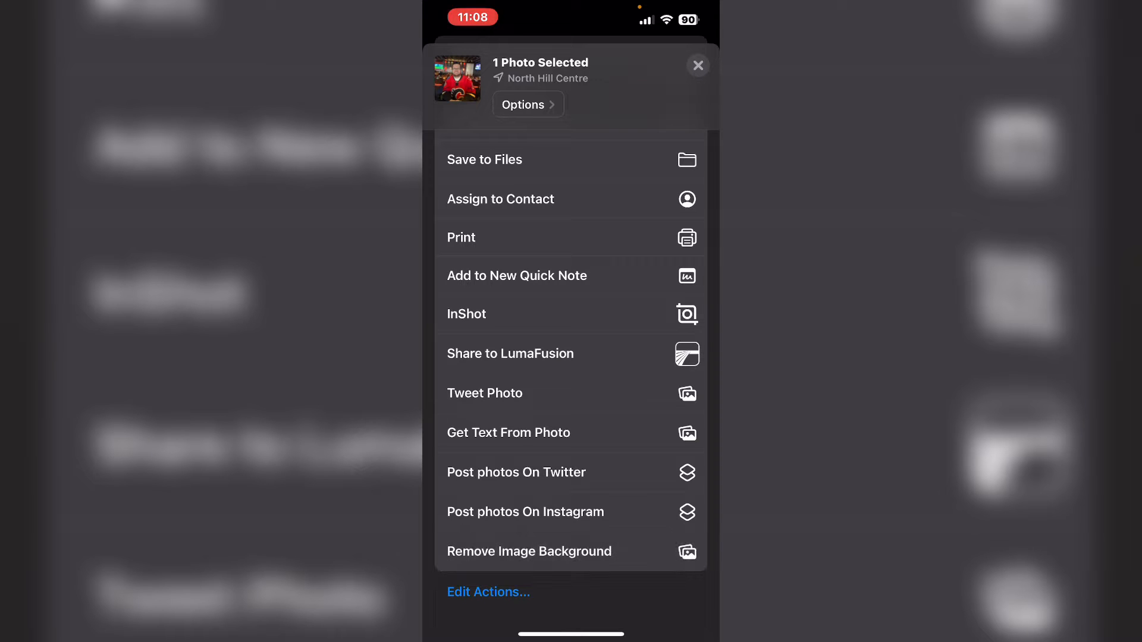
{"action": "left_click", "coordinate": [529, 550]}
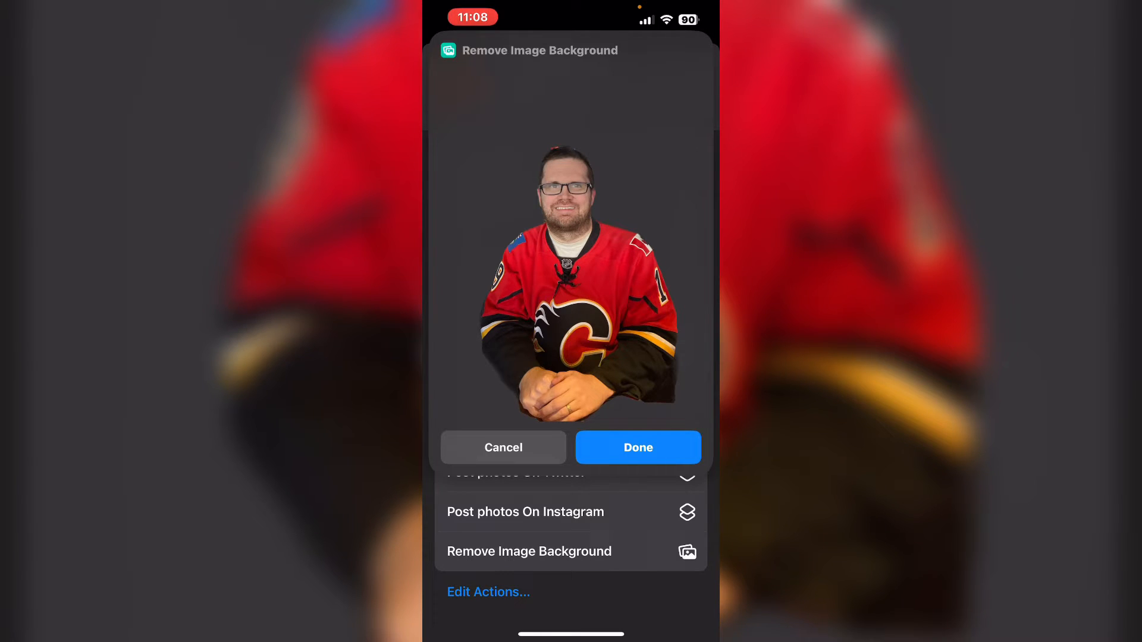
{"action": "left_click", "coordinate": [637, 447]}
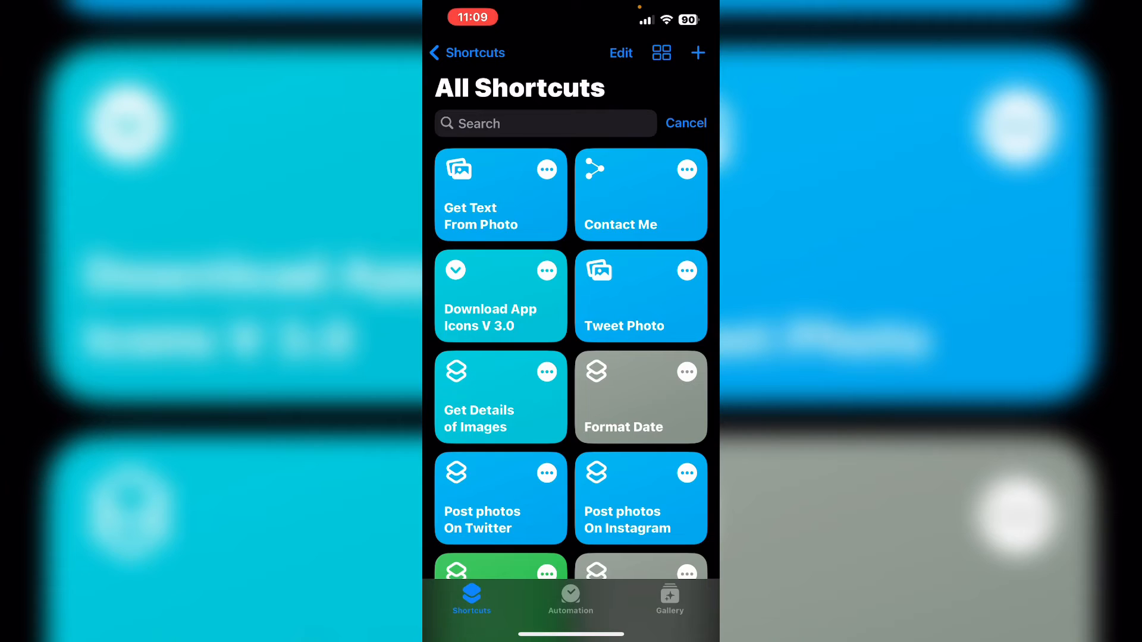
Search the library for 'Re' and open Remove Image Background in the editor
{"action": "left_click", "coordinate": [545, 123]}
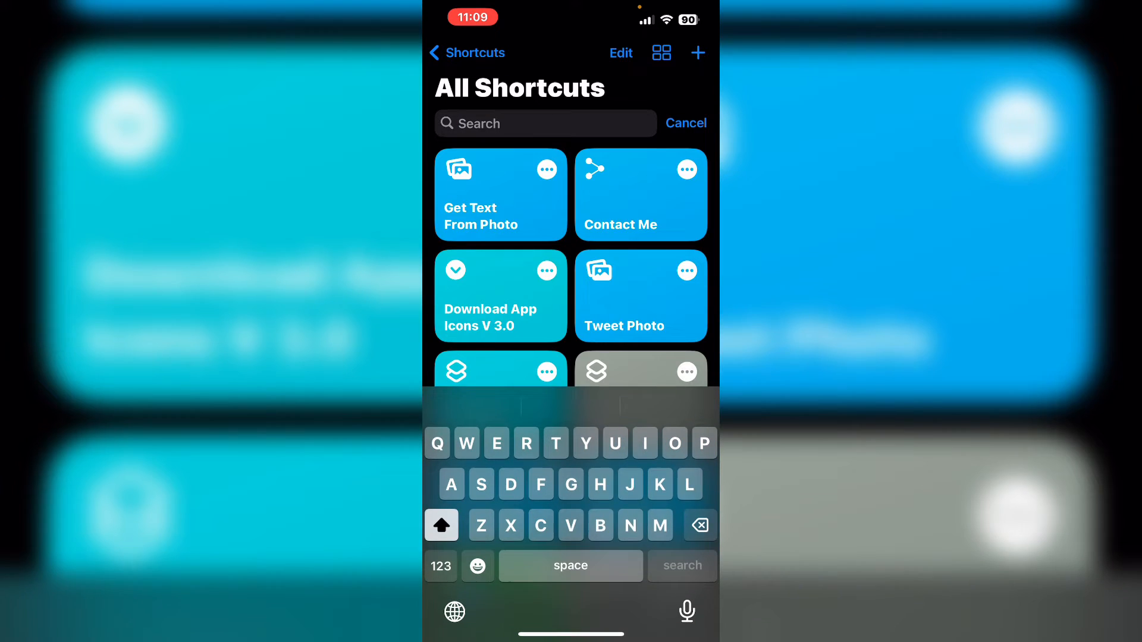
{"action": "type", "text": "Re"}
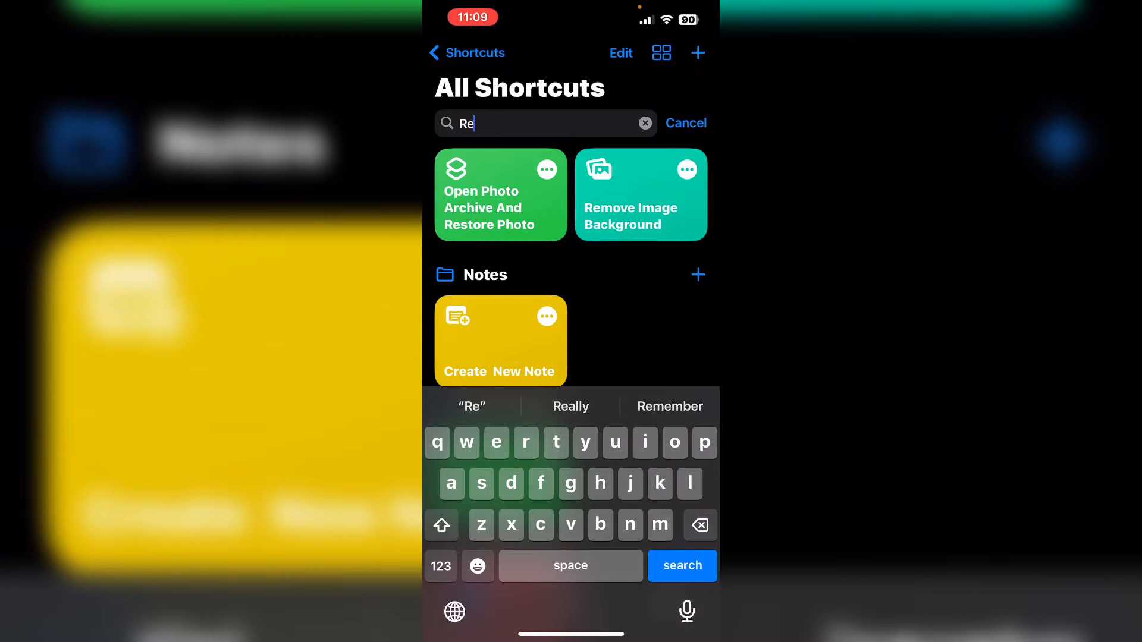
{"action": "left_click", "coordinate": [640, 194]}
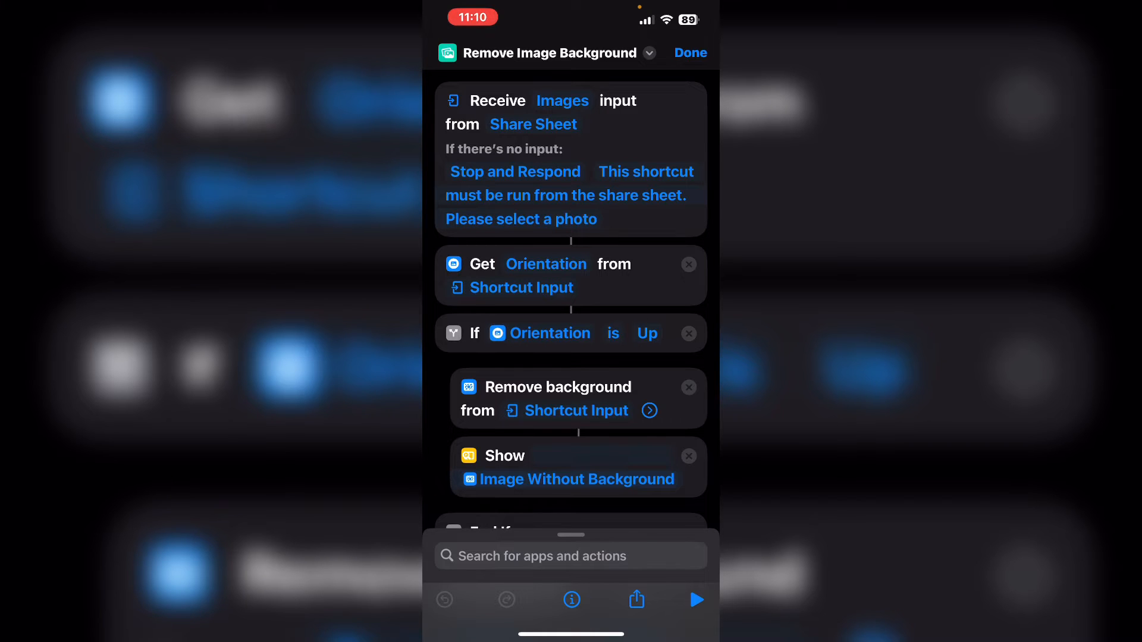
{"action": "left_click", "coordinate": [695, 599]}
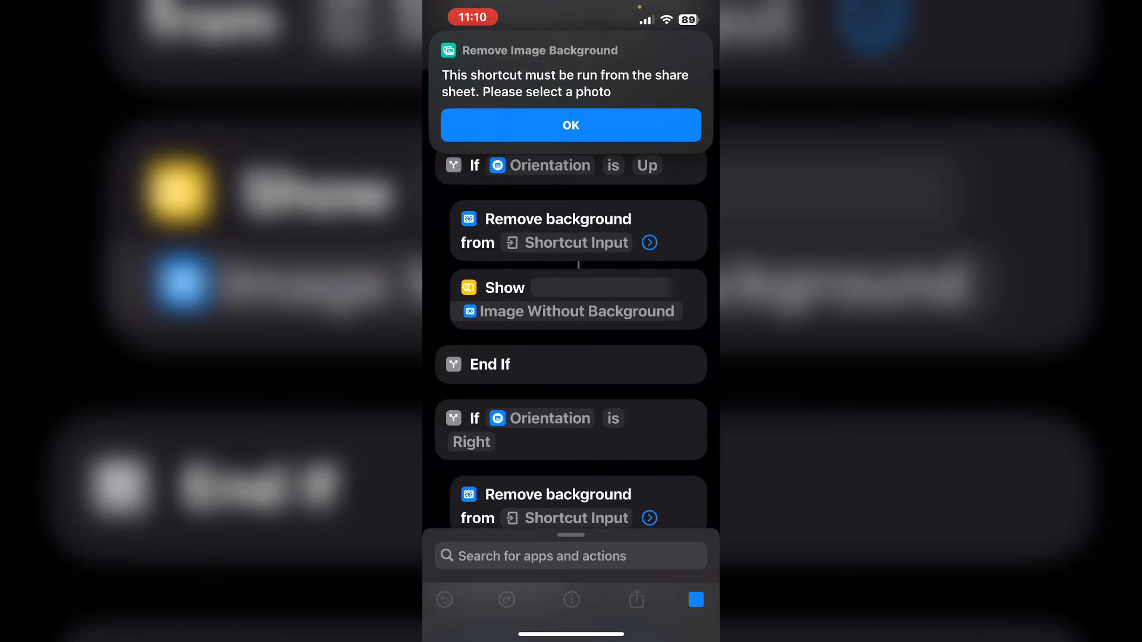
{"action": "left_click", "coordinate": [570, 125]}
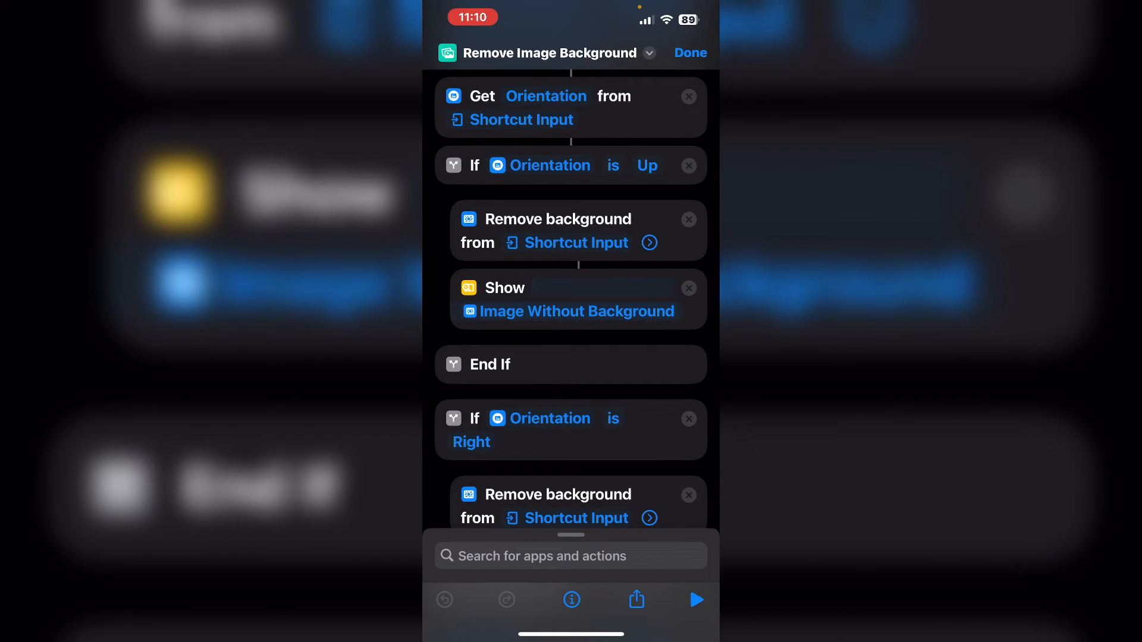
{"action": "scroll", "scroll_direction": "down", "scroll_amount": 3}
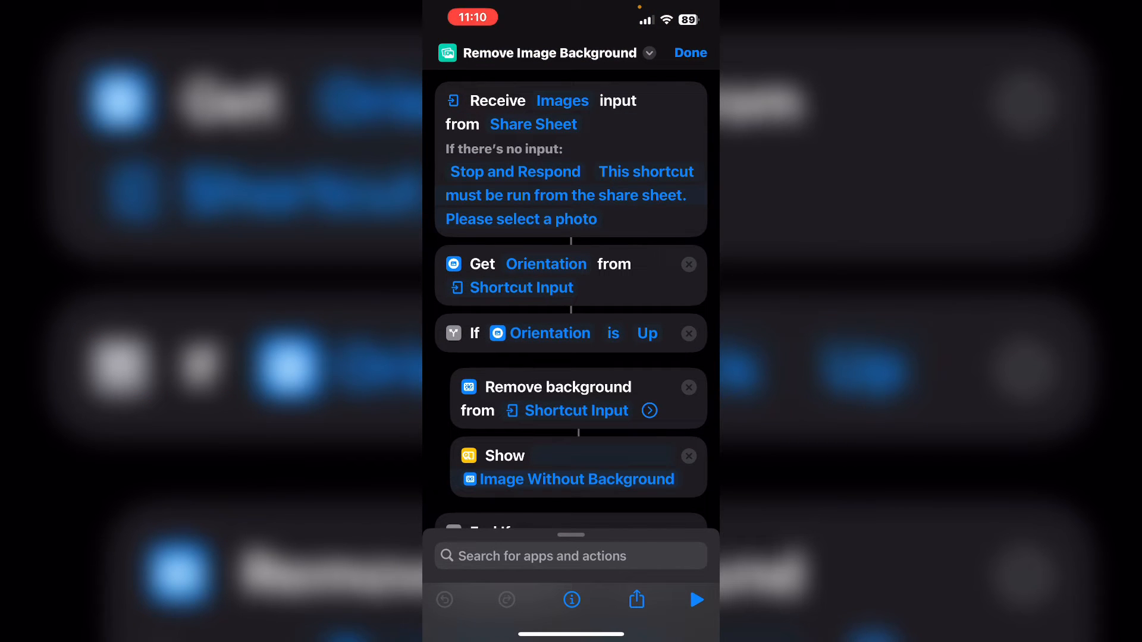
{"action": "left_click", "coordinate": [515, 171]}
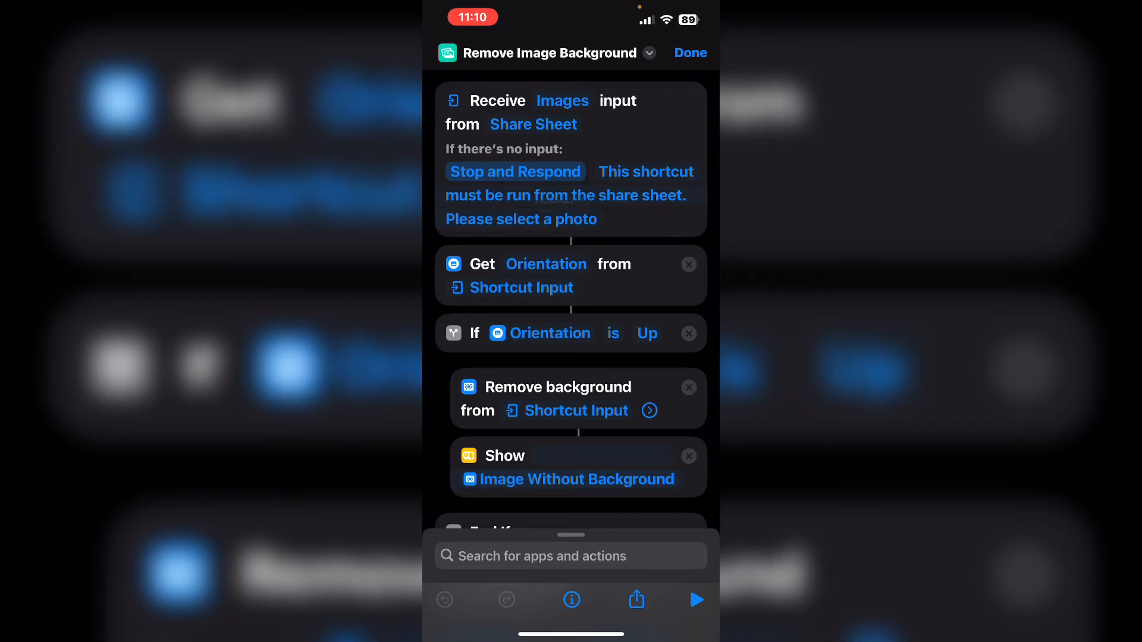
{"action": "left_click", "coordinate": [515, 172]}
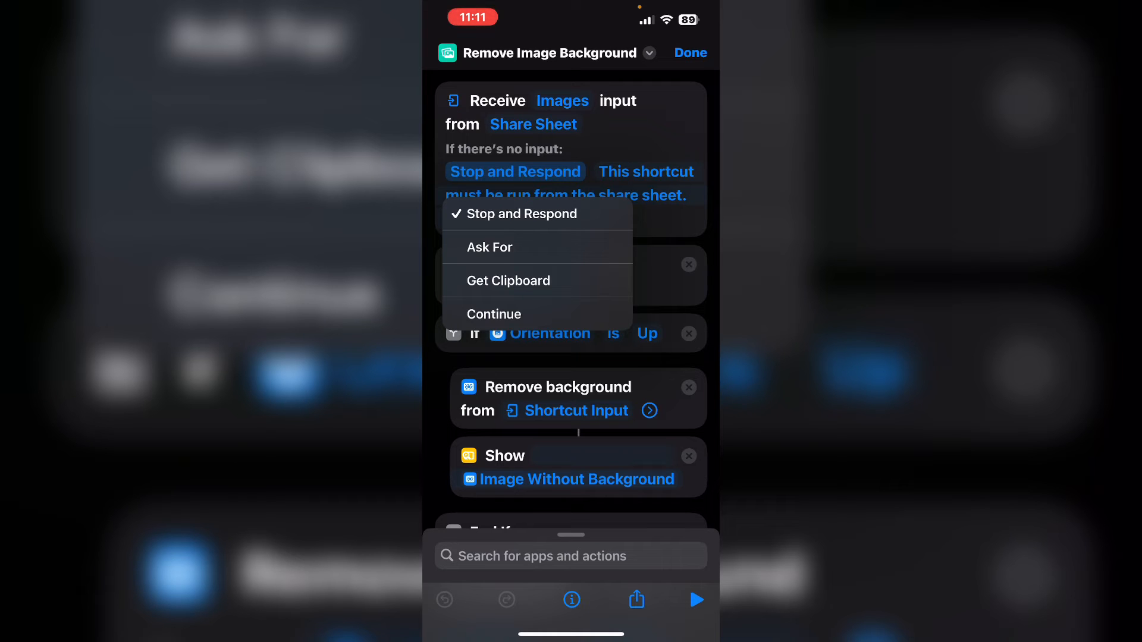
Set the no-input behaviour to Ask For Photos and start a test run
{"action": "left_click", "coordinate": [493, 314]}
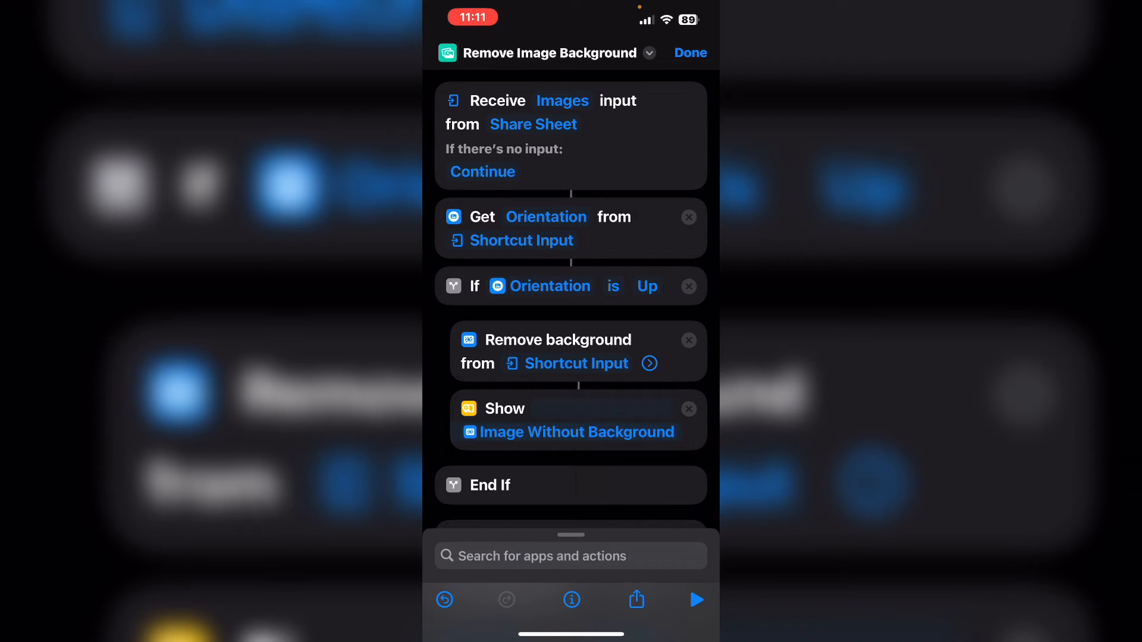
{"action": "left_click", "coordinate": [482, 171]}
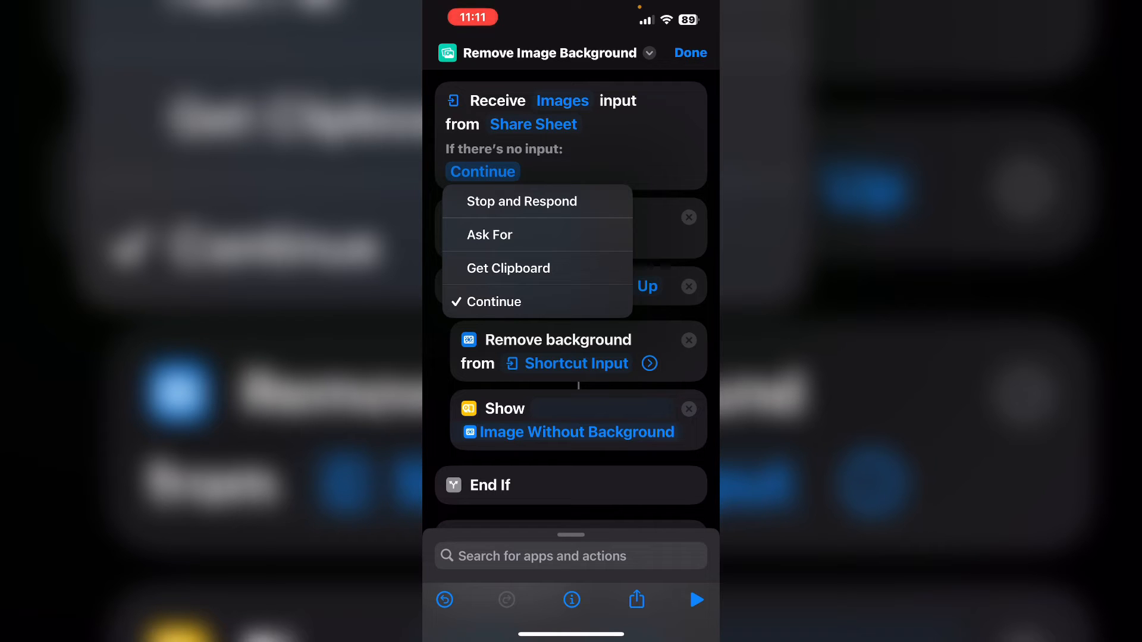
{"action": "left_click", "coordinate": [489, 234]}
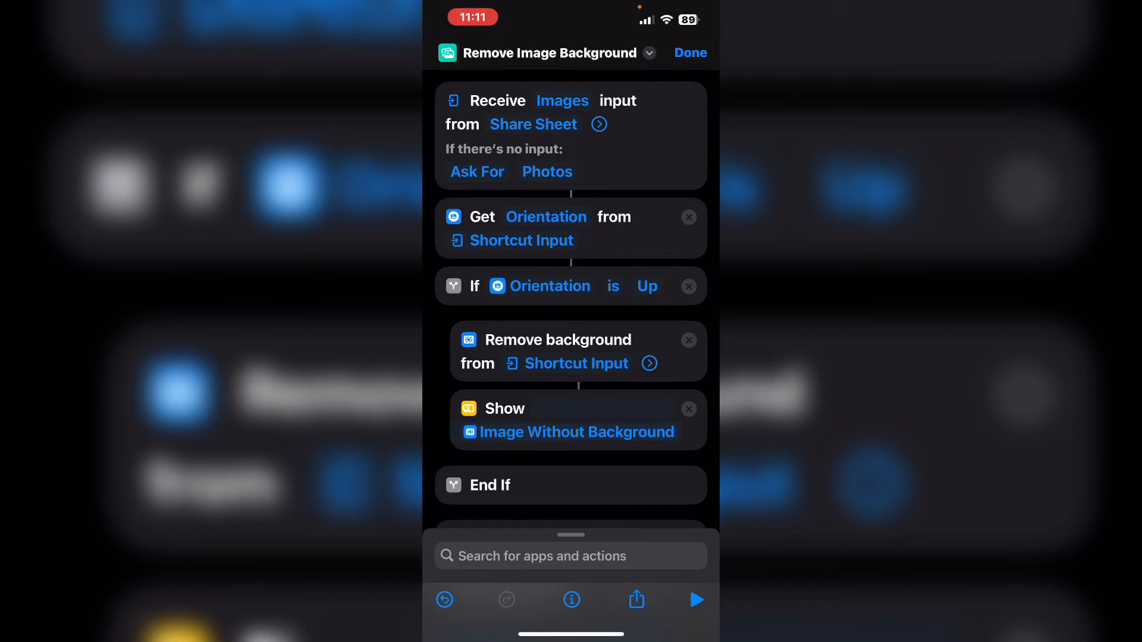
{"action": "left_click", "coordinate": [694, 600]}
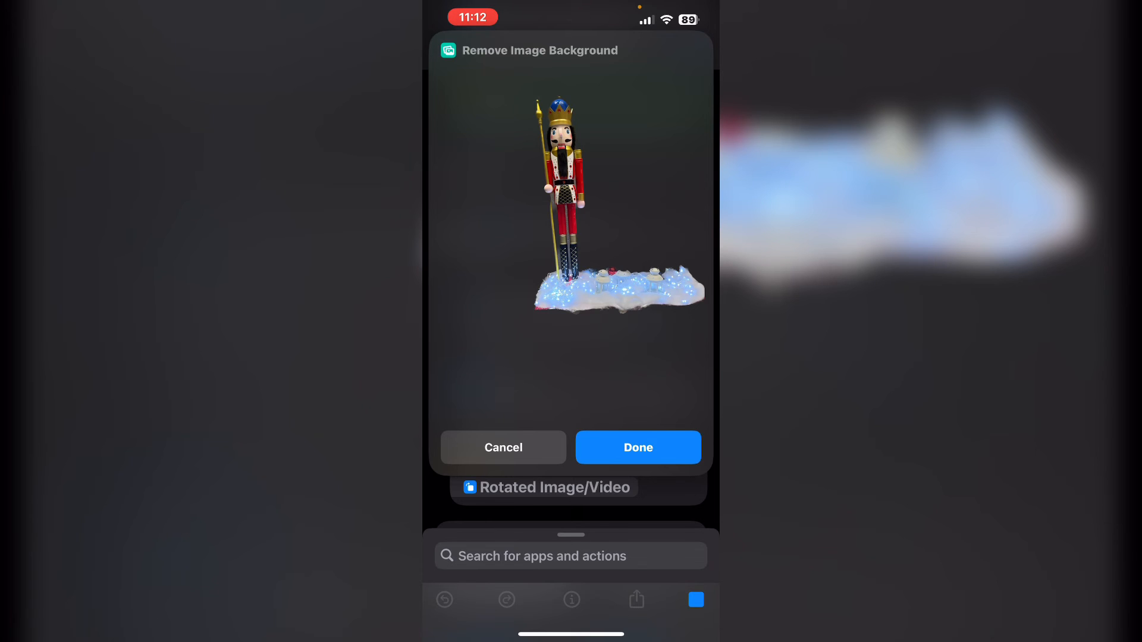
Dismiss the nutcracker cut-out preview from the test run
{"action": "left_click", "coordinate": [636, 447]}
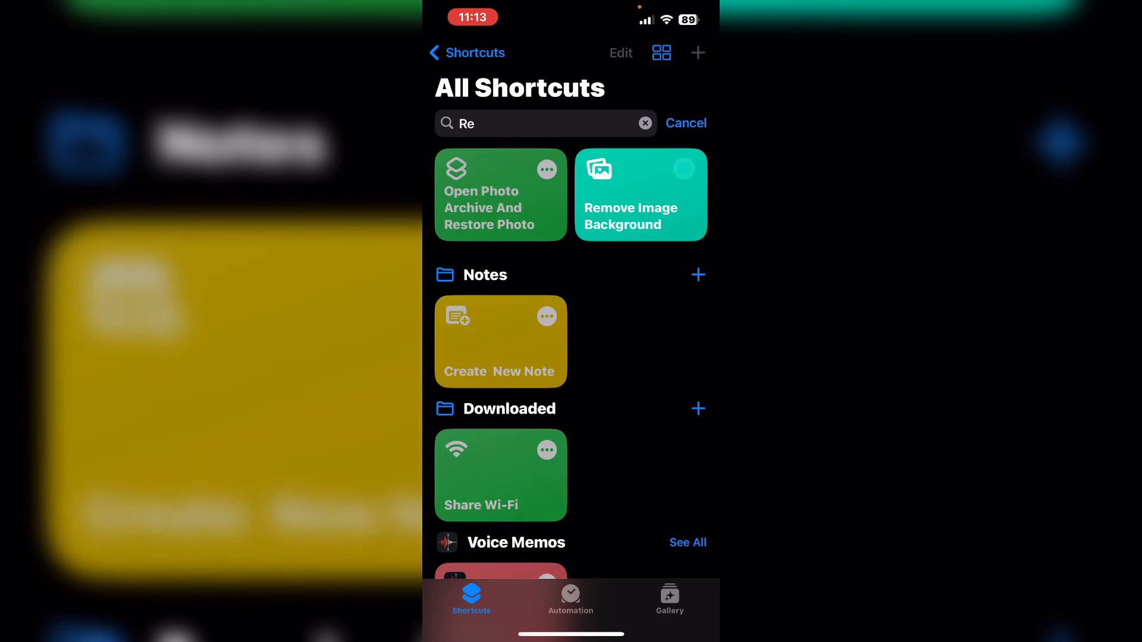
Run Remove Image Background from its library tile to produce a background-free selfie
{"action": "left_click", "coordinate": [639, 194]}
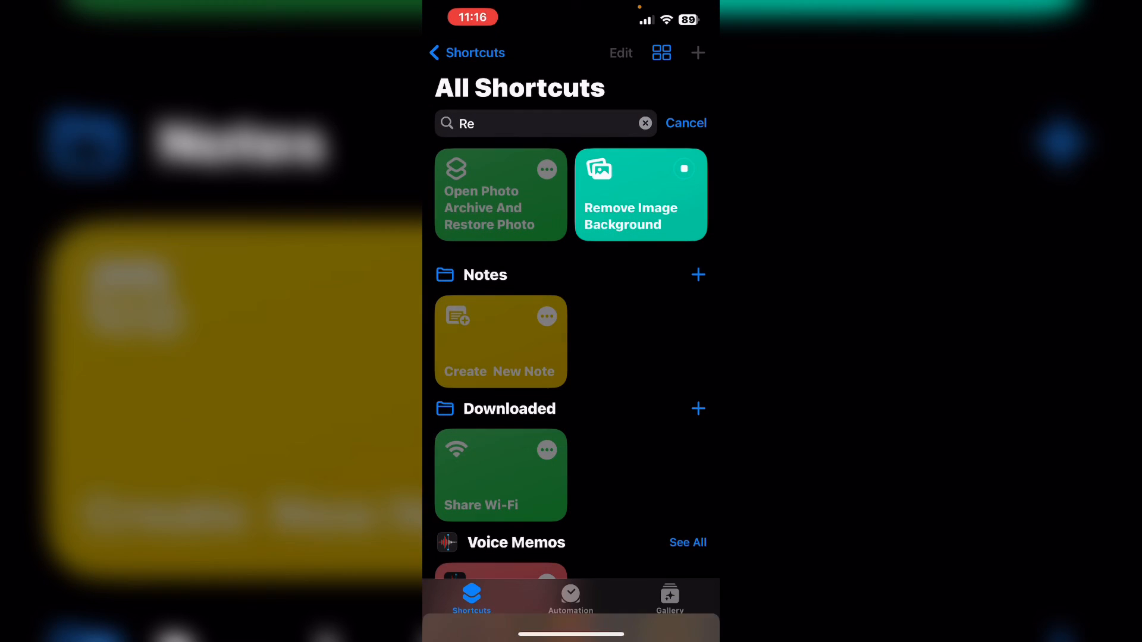
{"action": "left_click", "coordinate": [640, 194]}
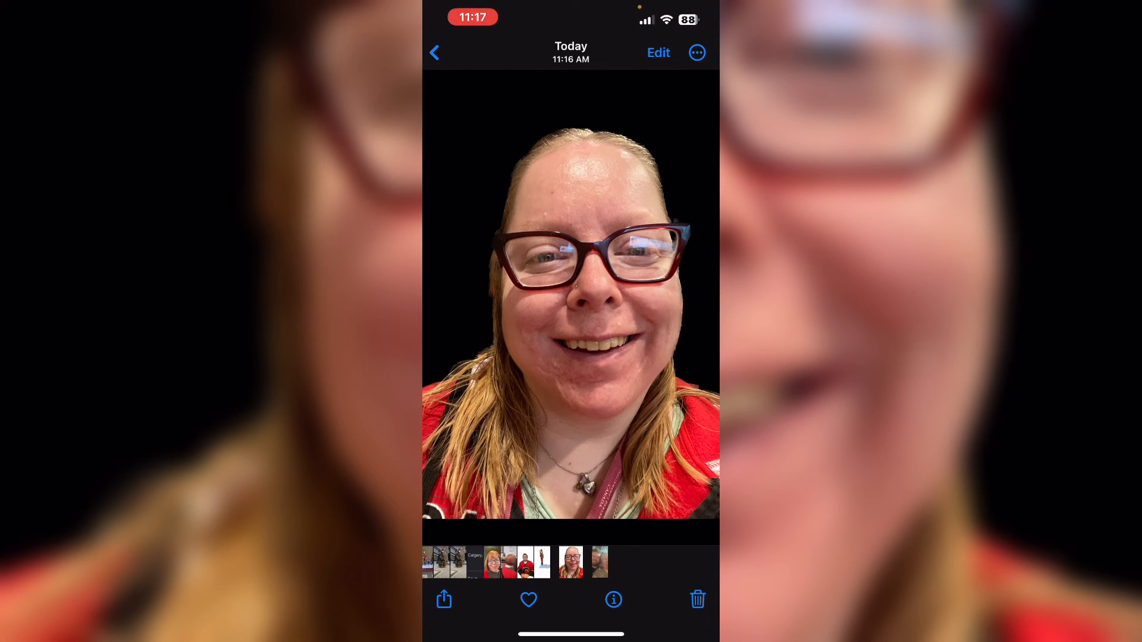
Bring up the photo picker showing the library's Photos tab
{"action": "left_click", "coordinate": [444, 600]}
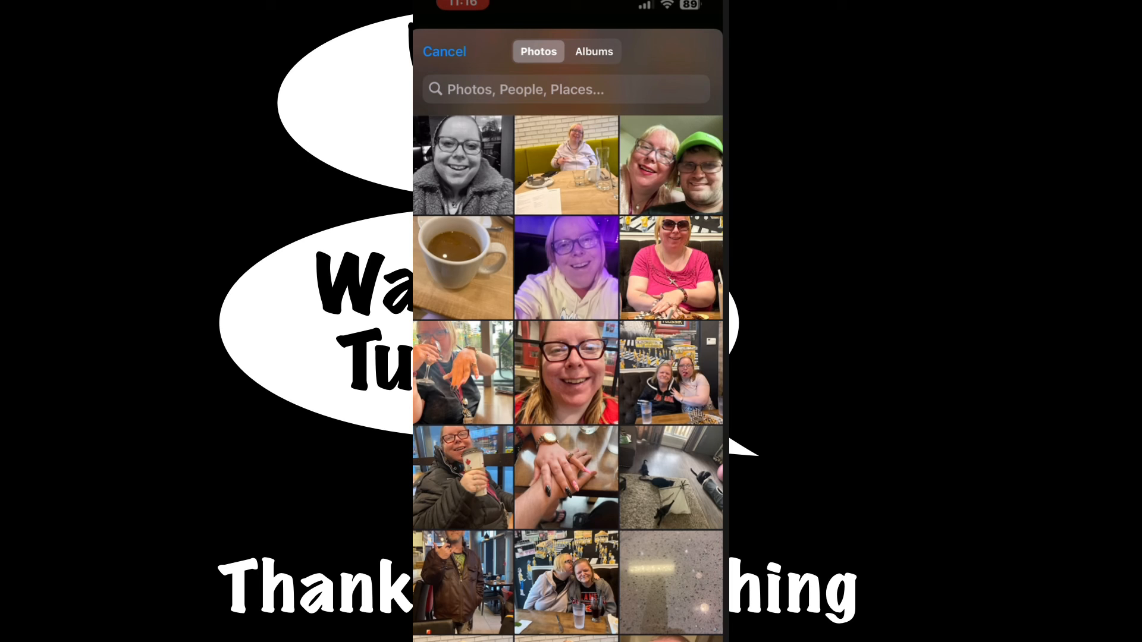